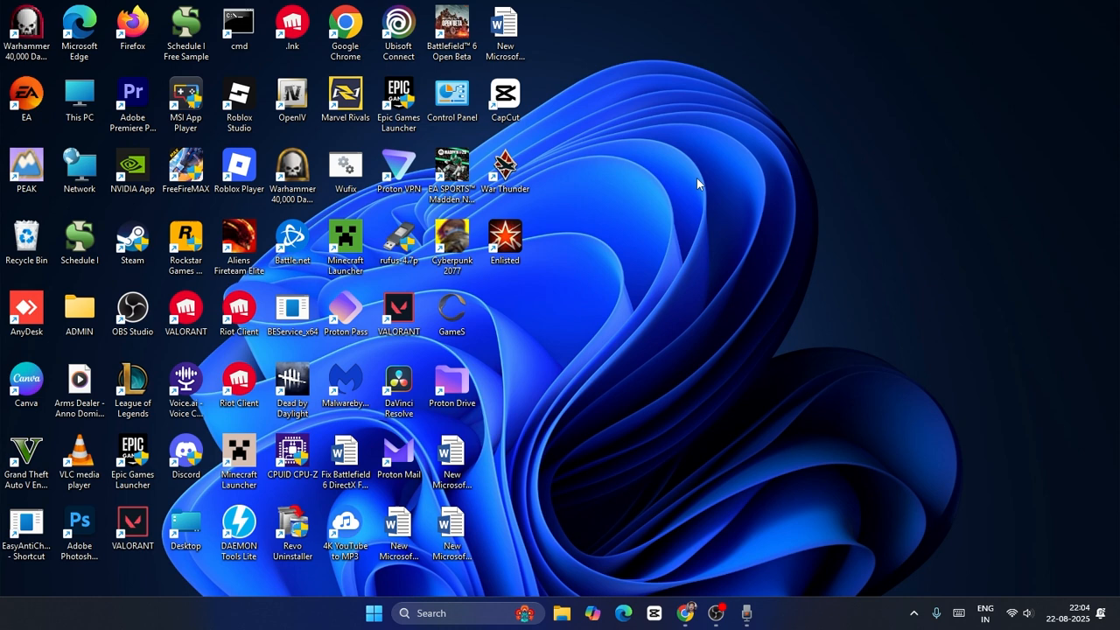
Search the taskbar for "windows security" to launch the Windows Security app.
left_click(431, 613)
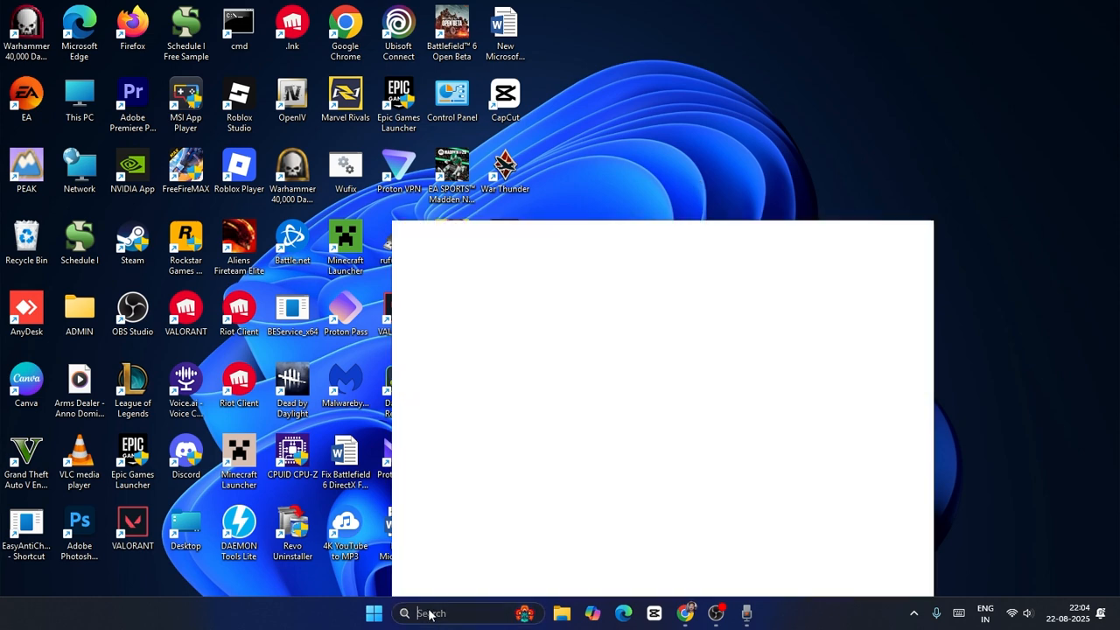
type("windows security")
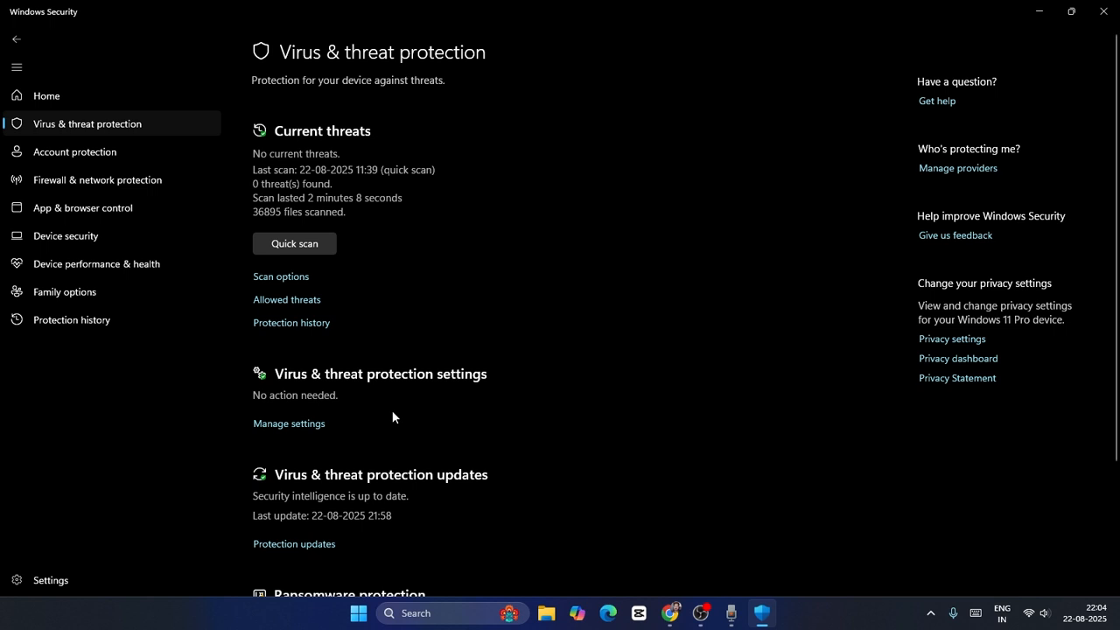
Go to Manage settings under Virus & threat protection settings.
left_click(289, 422)
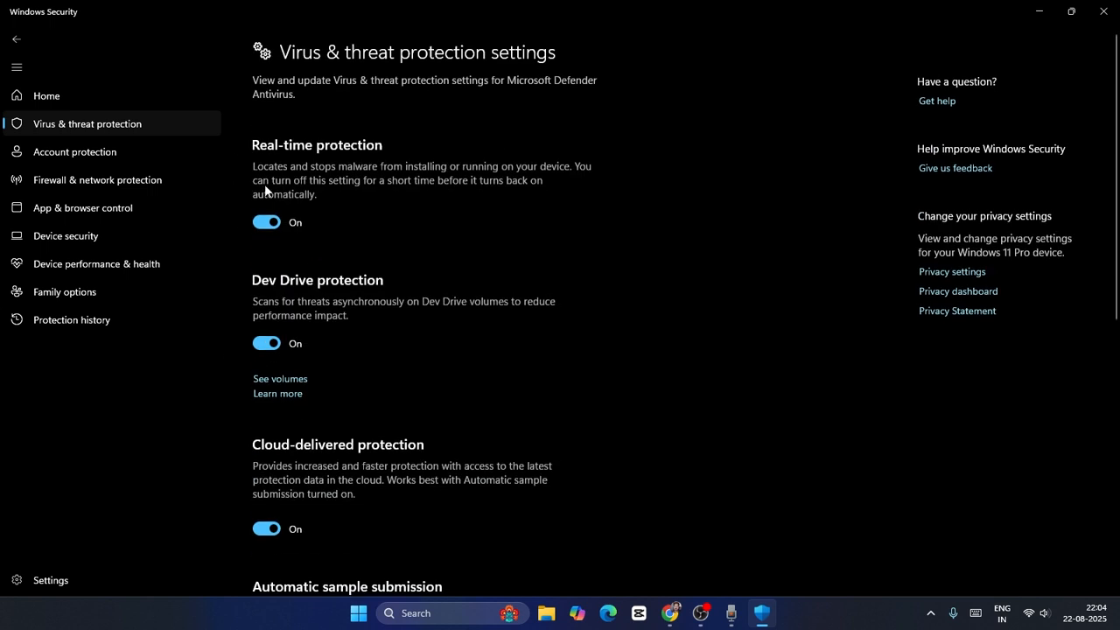
mouse_move(294, 296)
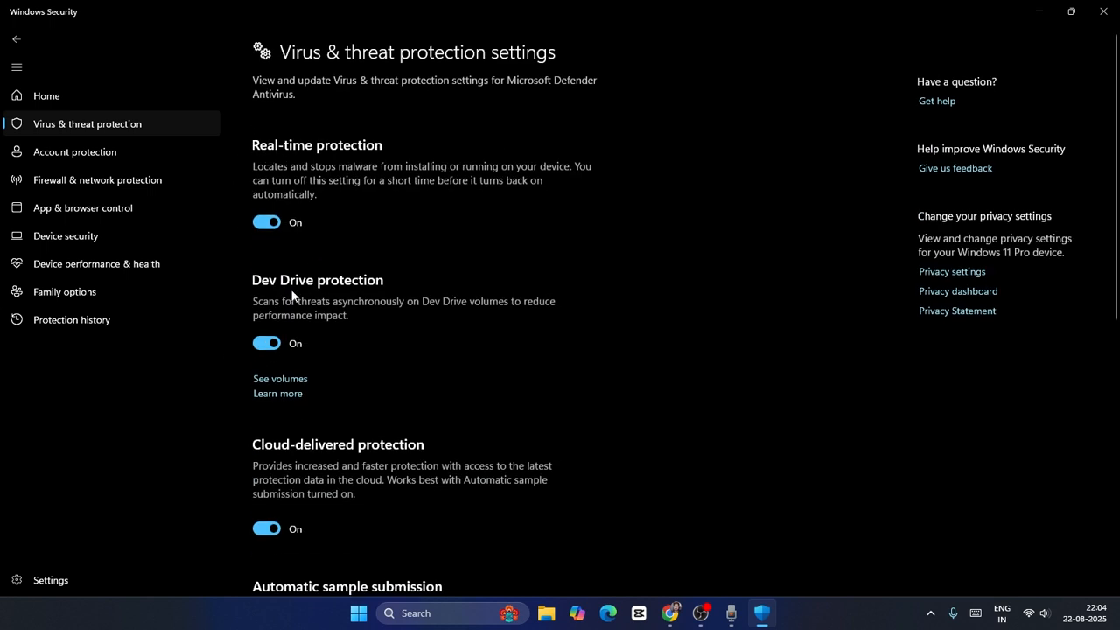
mouse_move(259, 266)
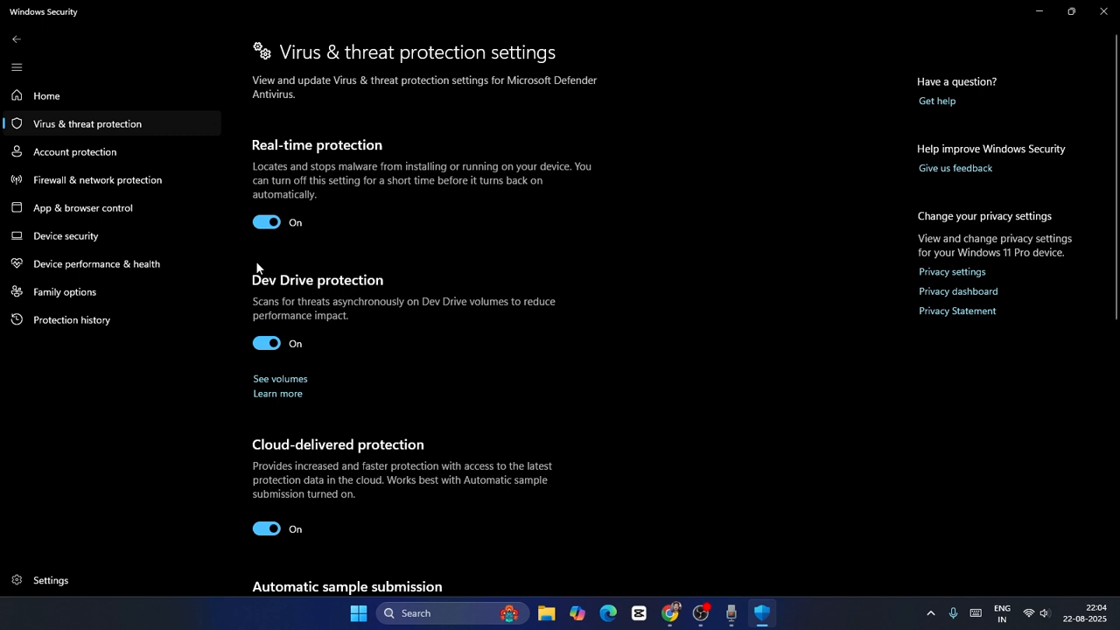
mouse_move(368, 238)
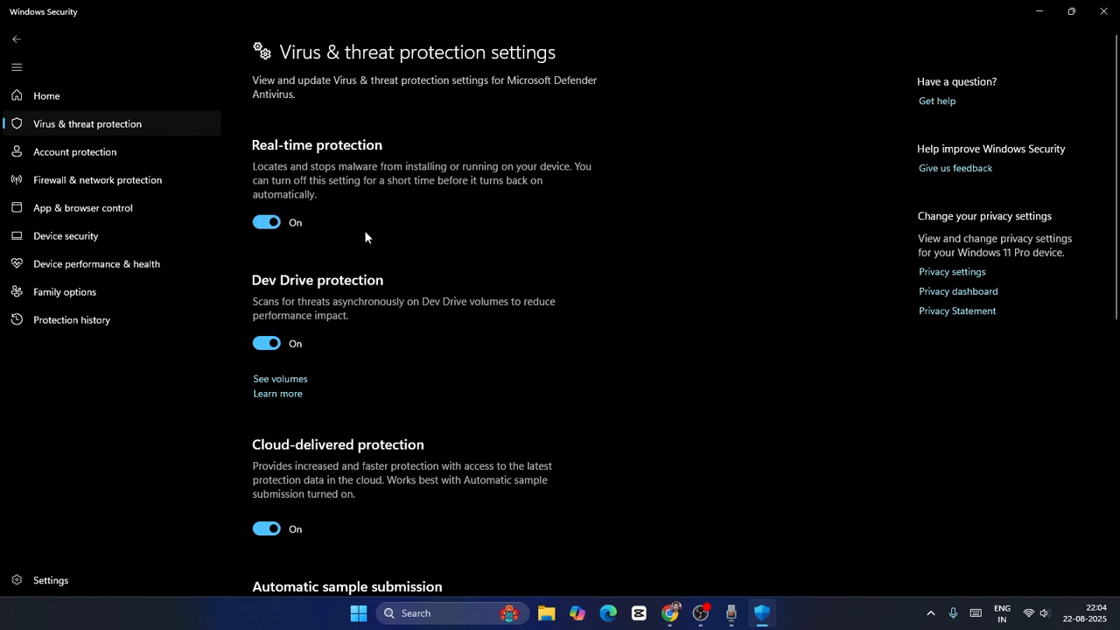
Switch the Real-time protection toggle to Off and confirm the prompt.
left_click(266, 220)
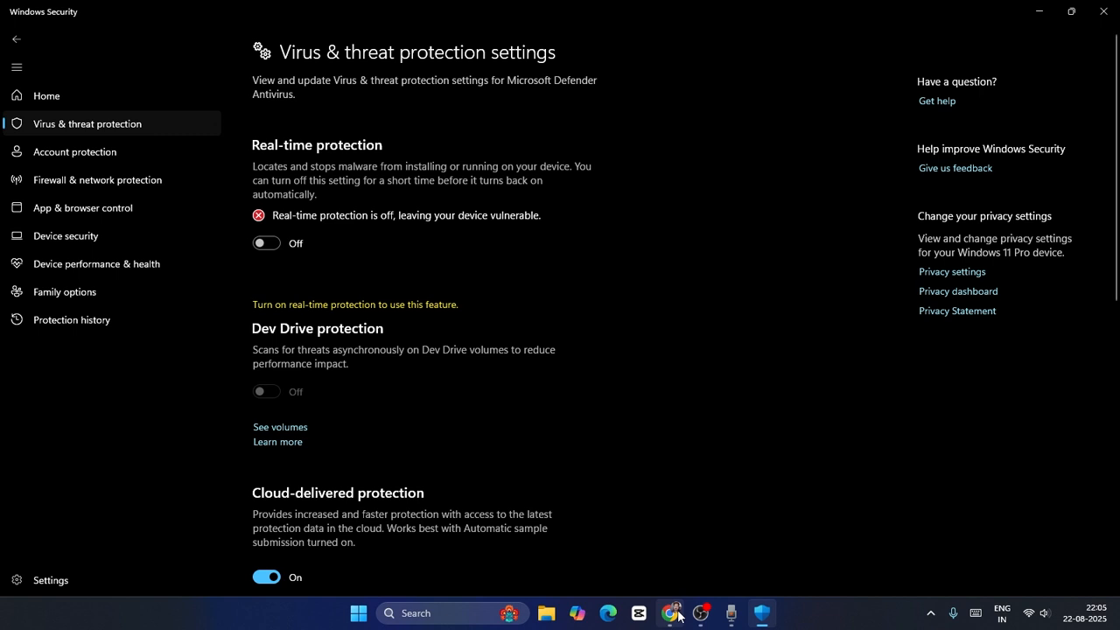
left_click(669, 612)
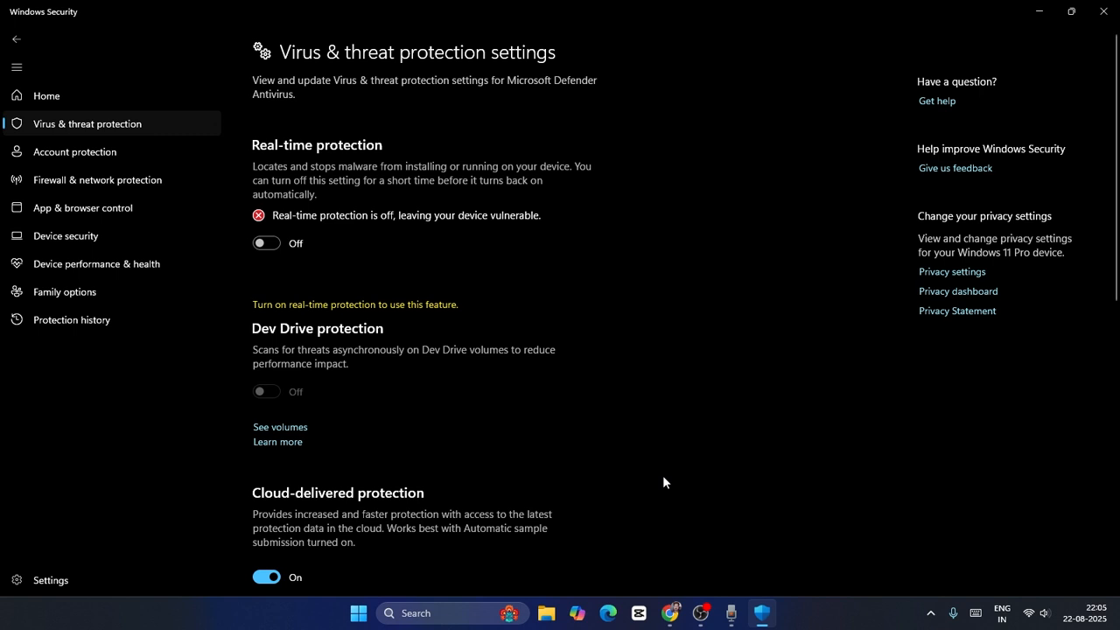
mouse_move(266, 244)
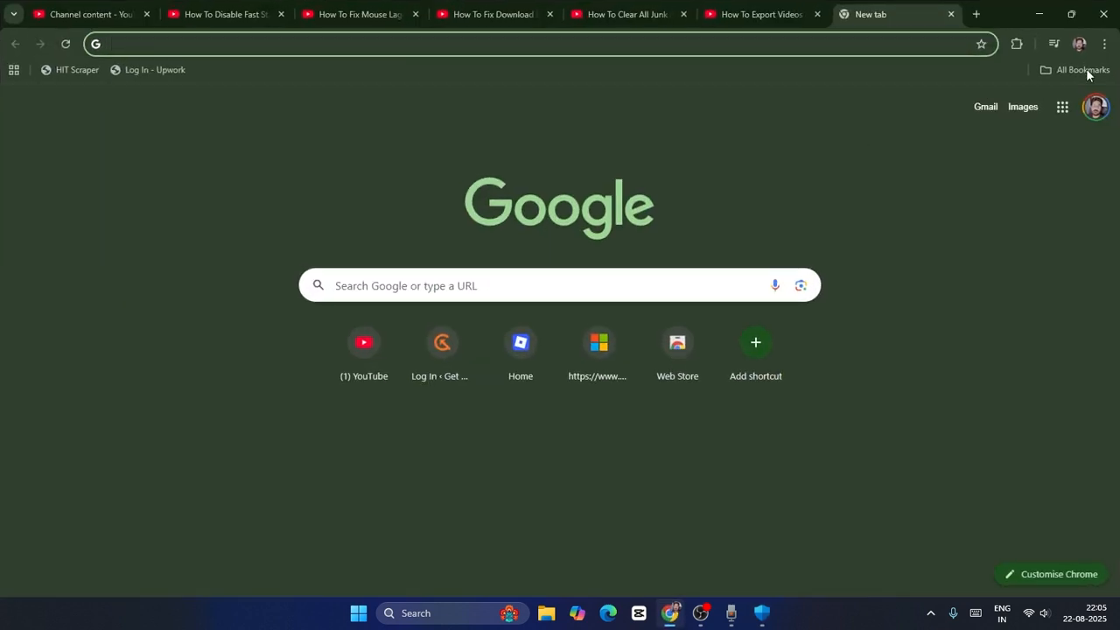
Reach Manage Extensions from Chrome's three-dot menu.
left_click(1105, 44)
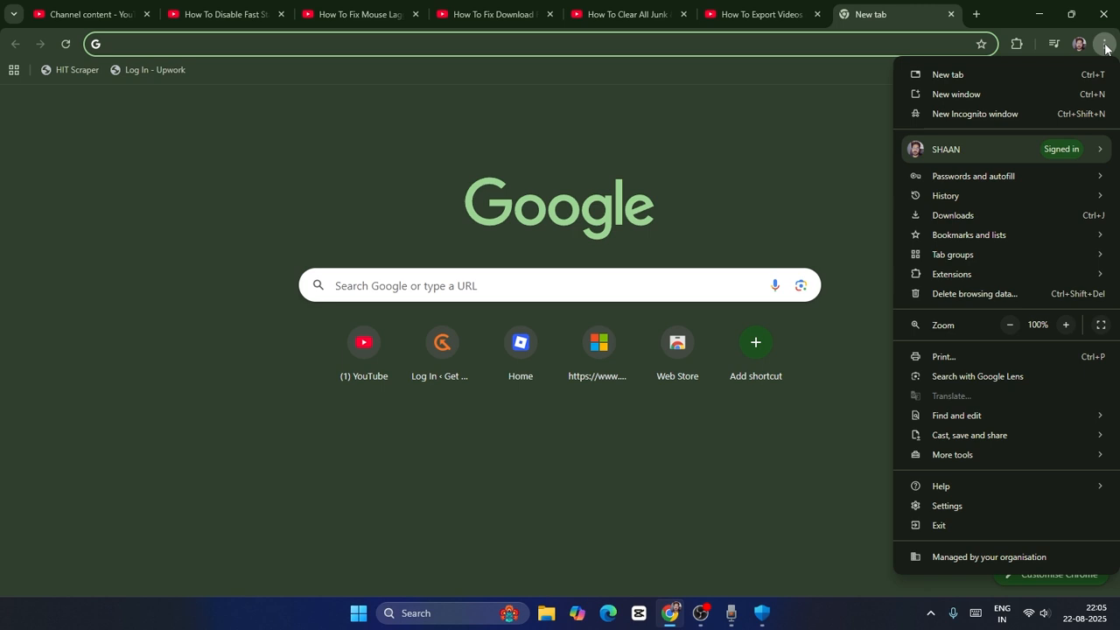
mouse_move(975, 114)
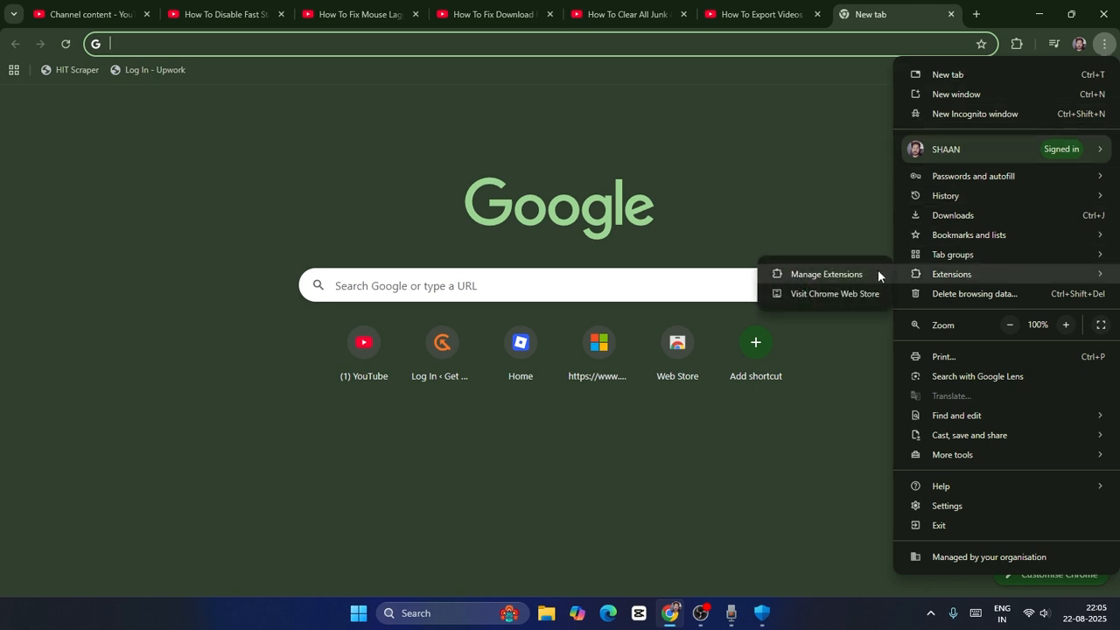
left_click(826, 274)
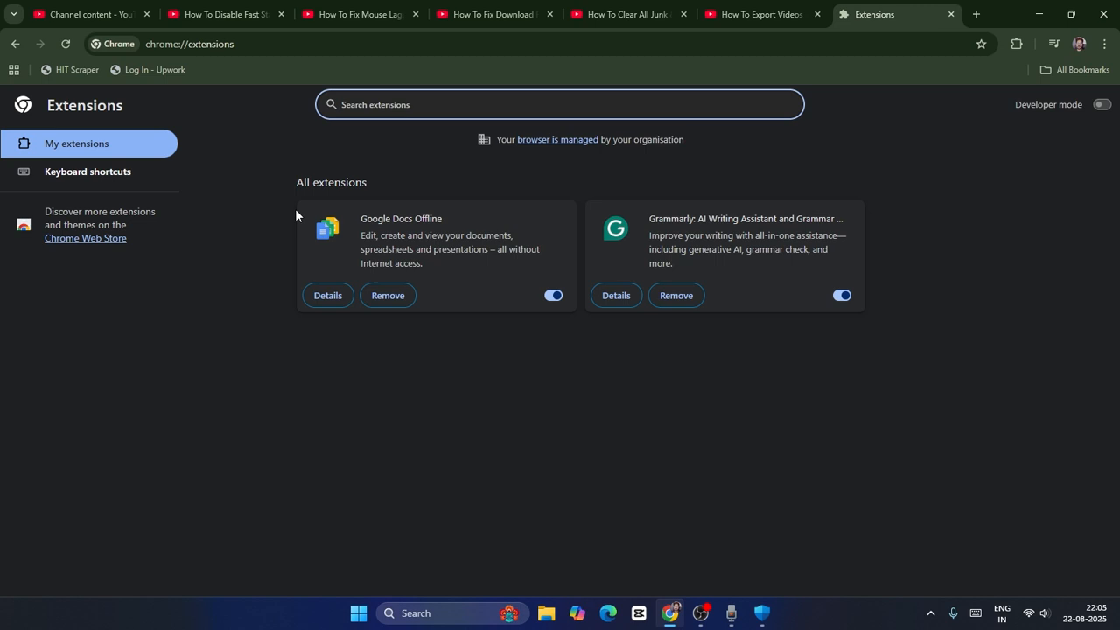
mouse_move(607, 249)
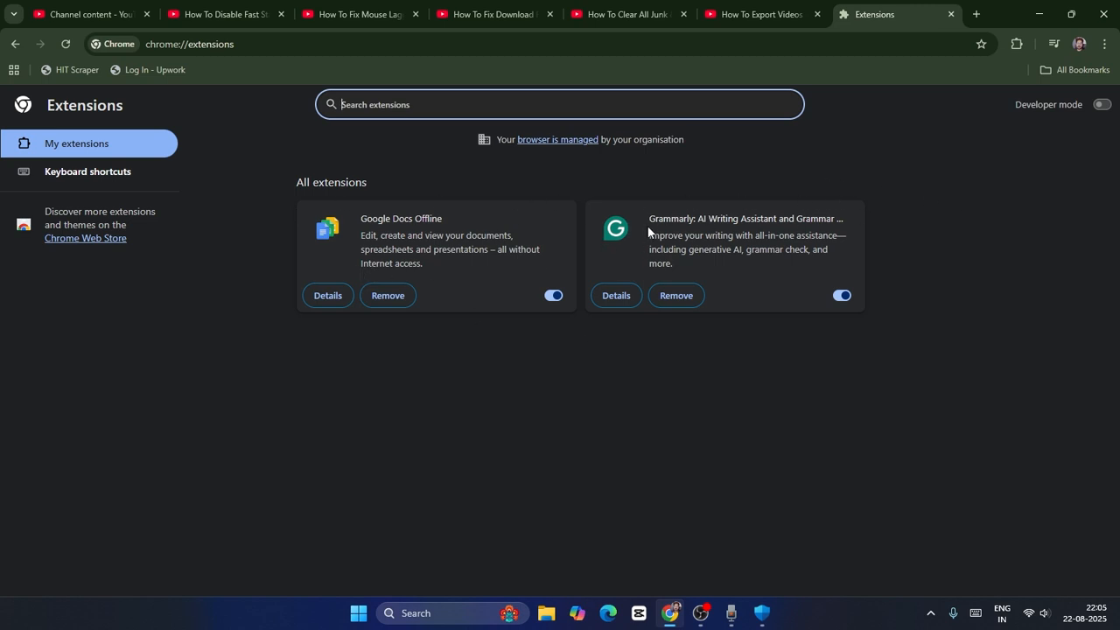
mouse_move(851, 228)
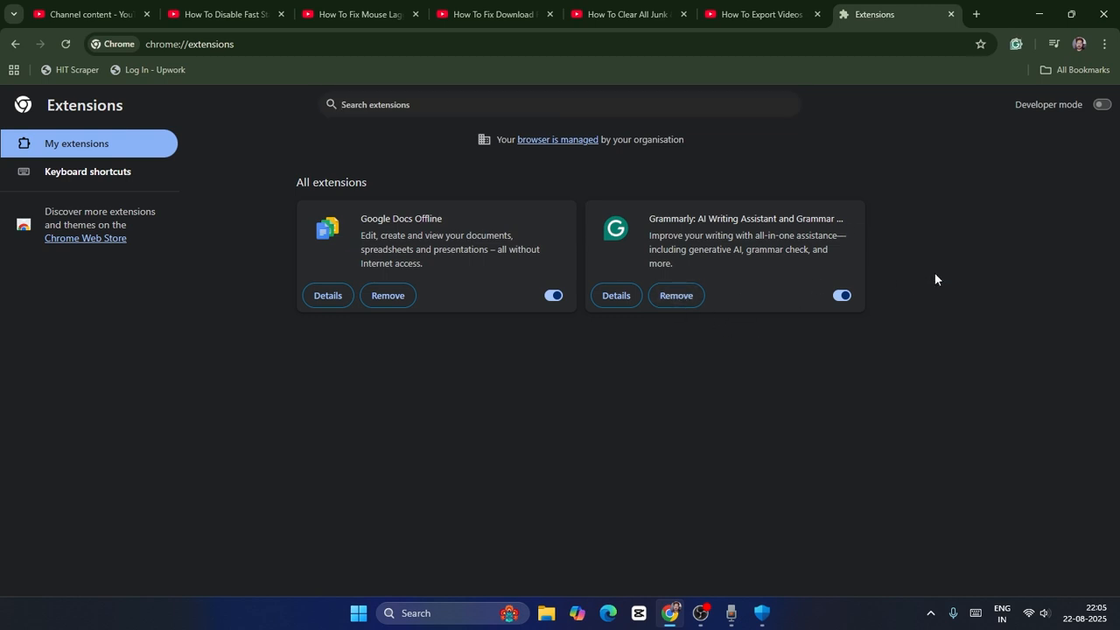
left_click(676, 295)
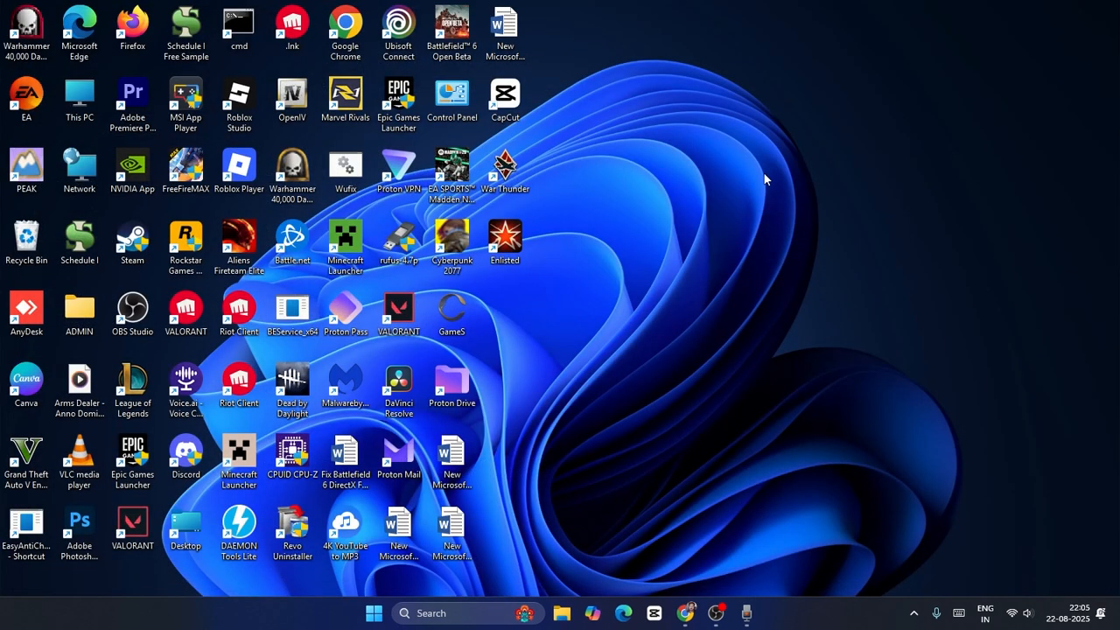
mouse_move(735, 180)
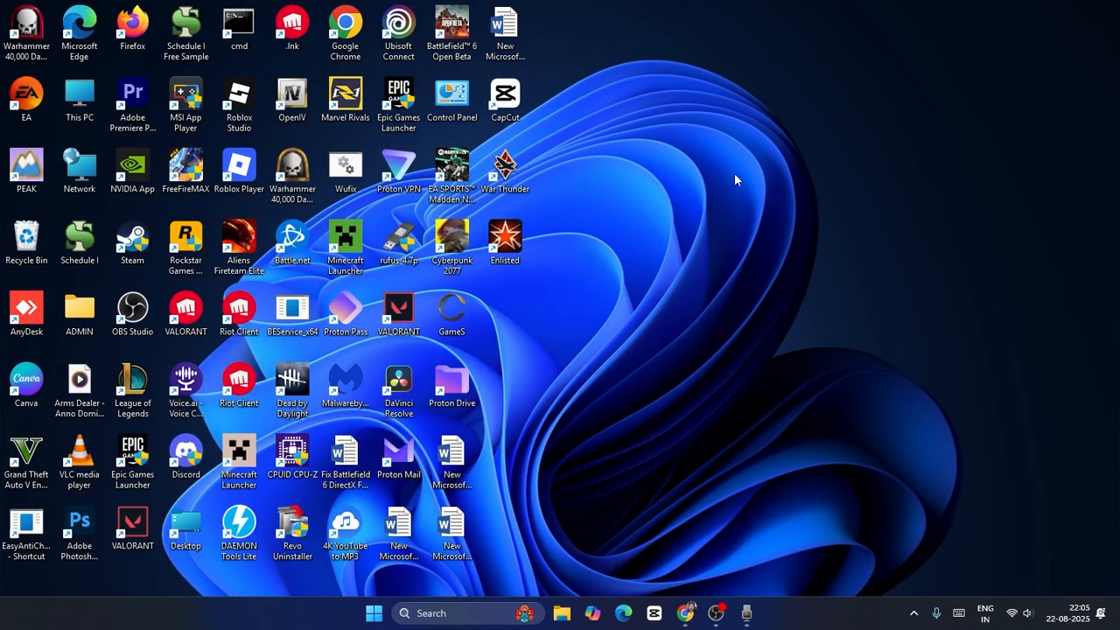